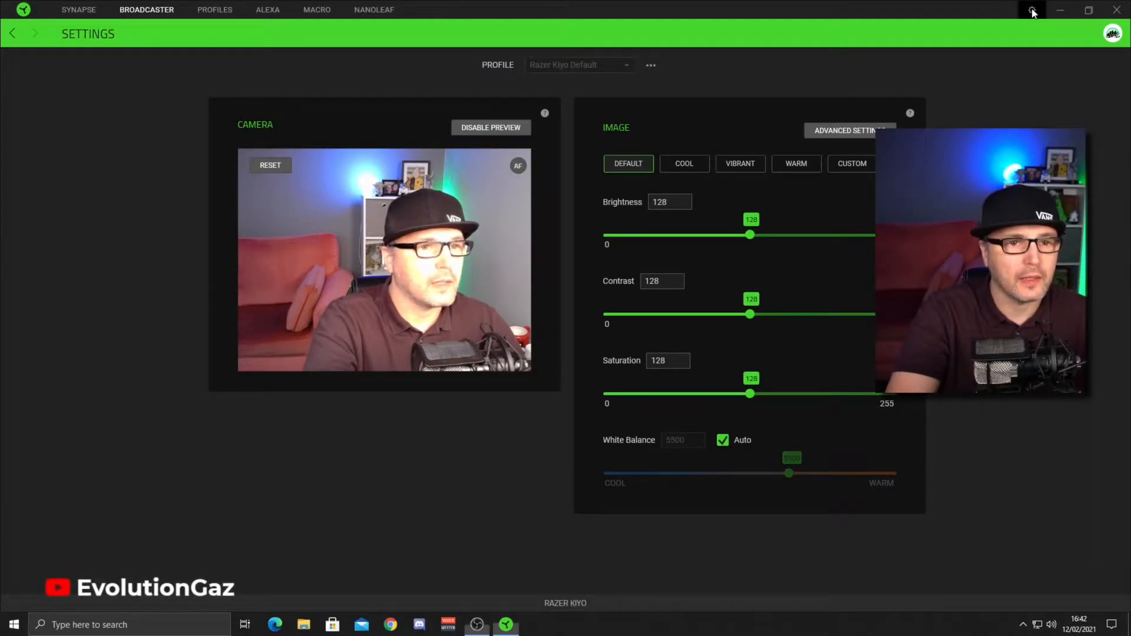
Step: Check the Synapse app settings and version info, then dismiss it
left_click(1032, 10)
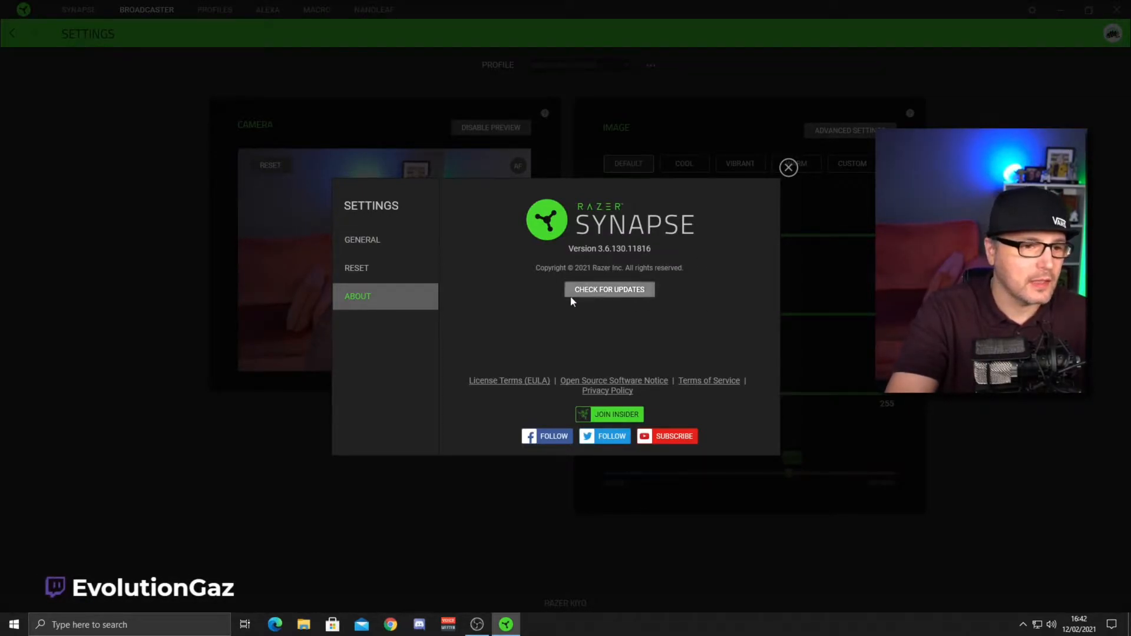
left_click(788, 167)
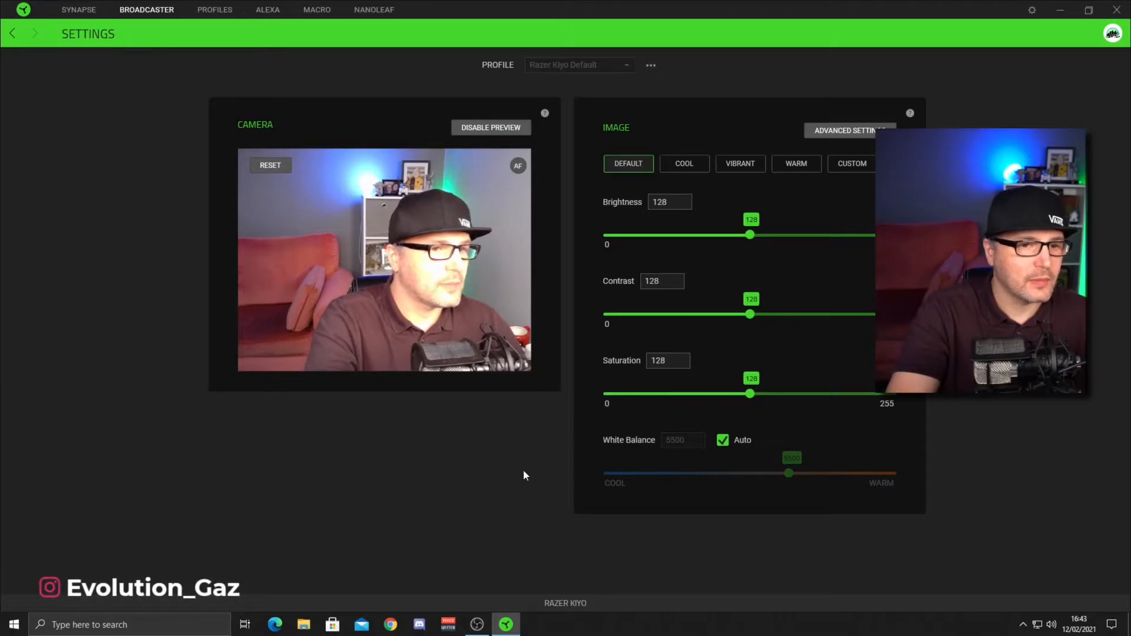
Step: Bring up the Kiyo's advanced Properties dialog on the Video Proc Amp adjustments
left_click(849, 131)
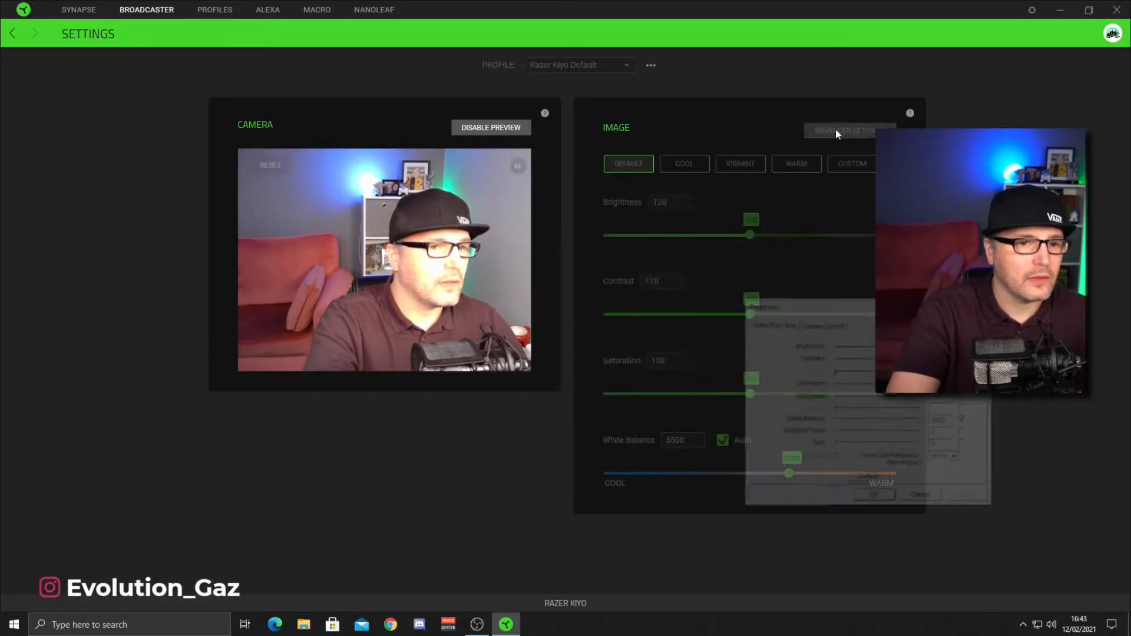
left_click(849, 131)
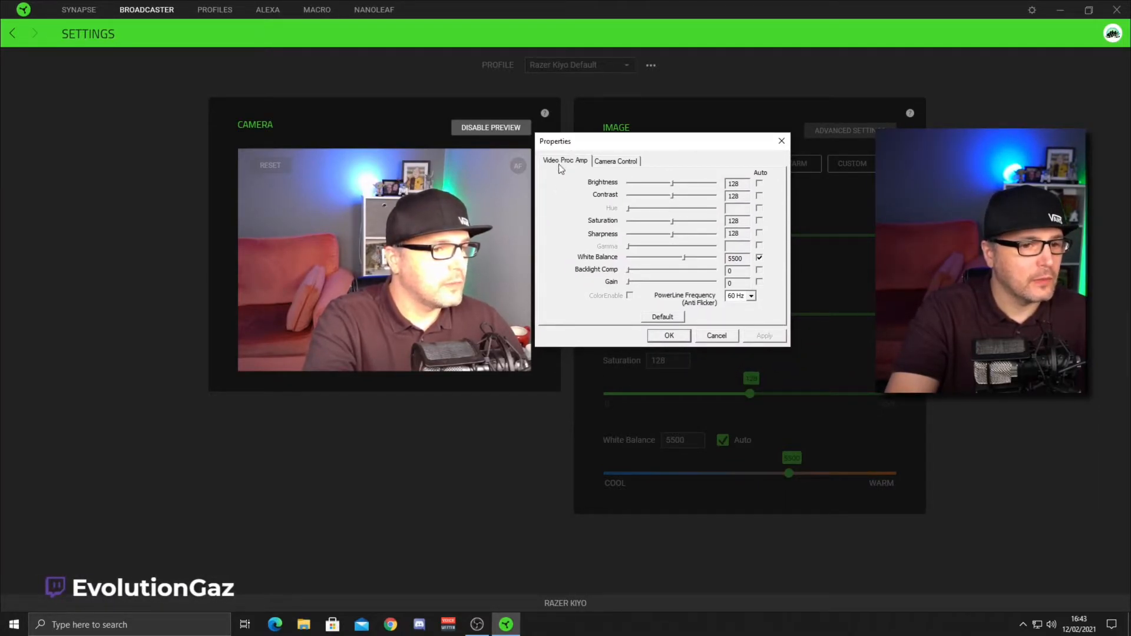
mouse_move(614, 290)
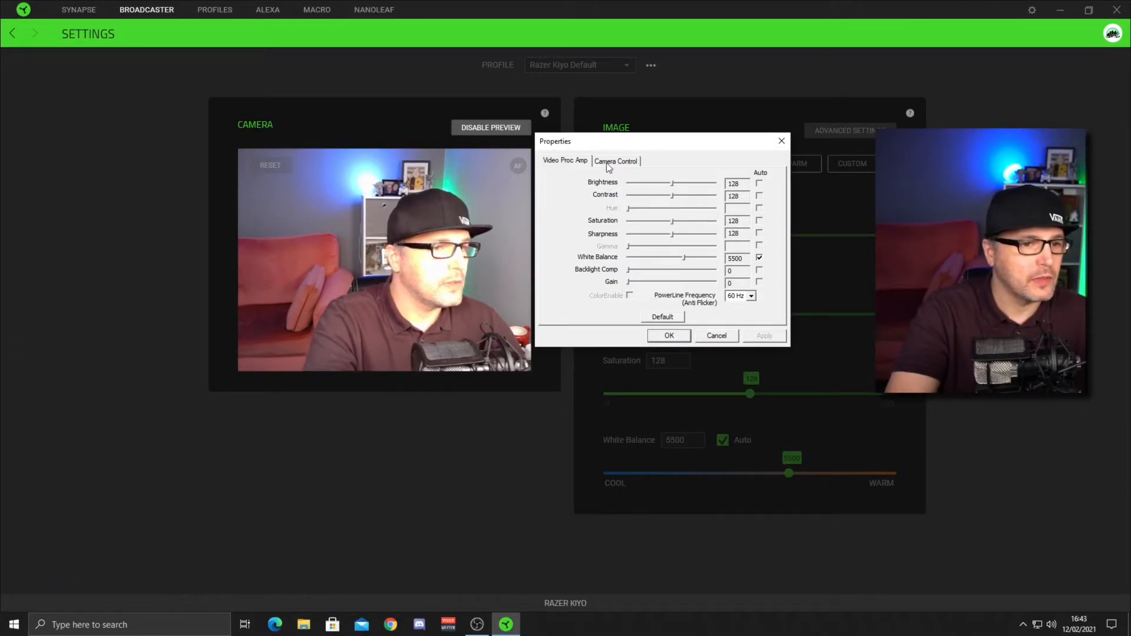
Step: On Camera Control, set focus manually and fine-tune it to 177 until the face is sharp
left_click(615, 161)
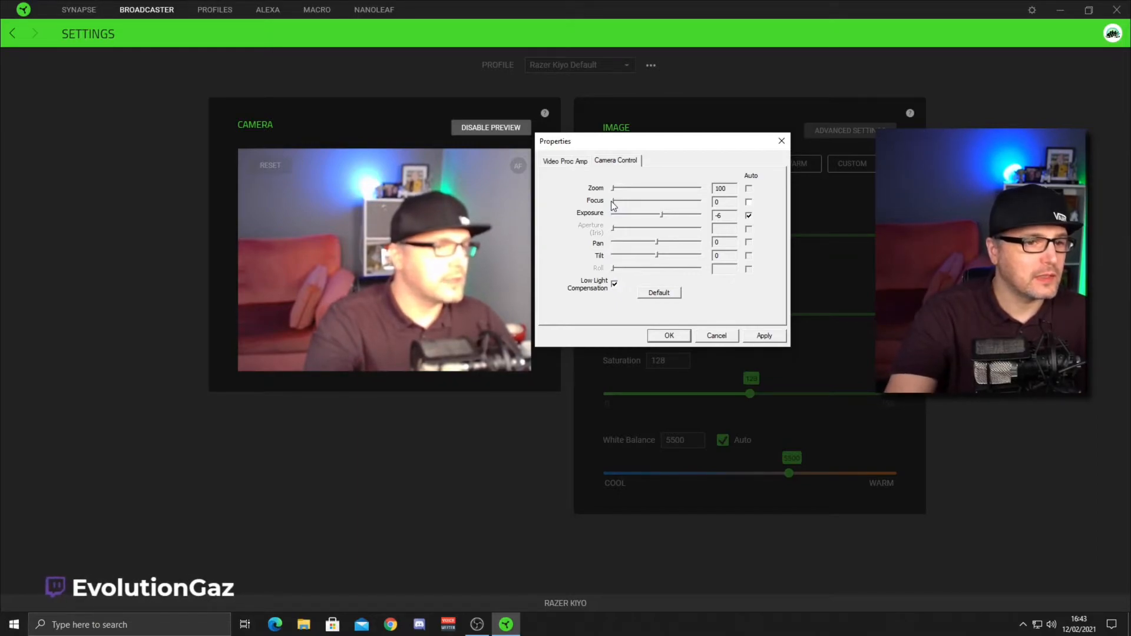
left_click_drag(613, 201, 699, 202)
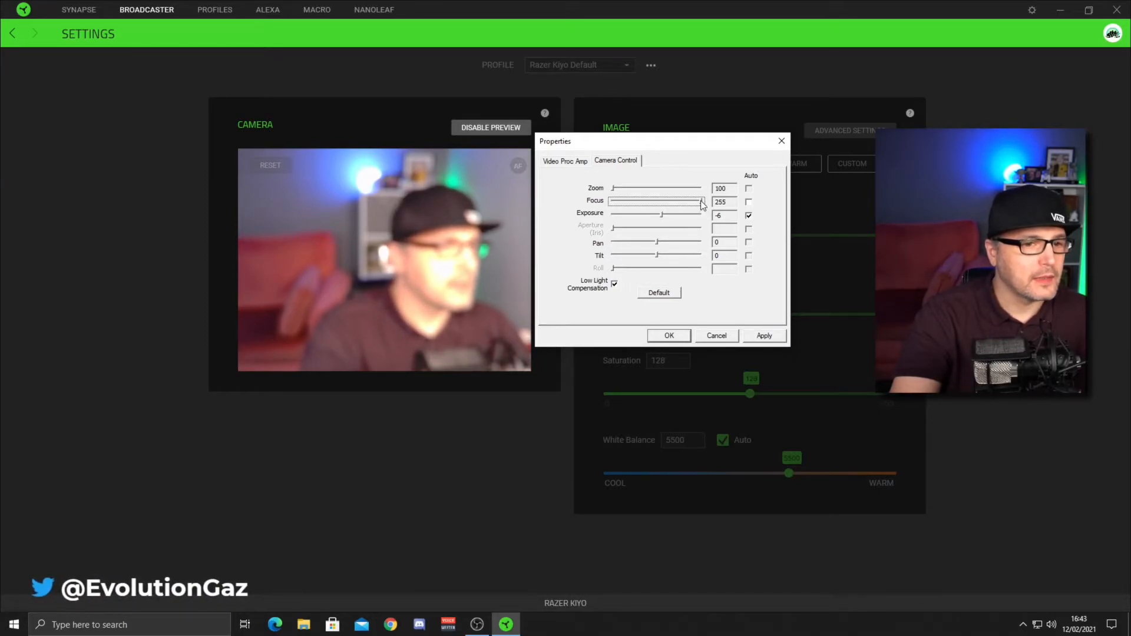
left_click_drag(701, 201, 686, 201)
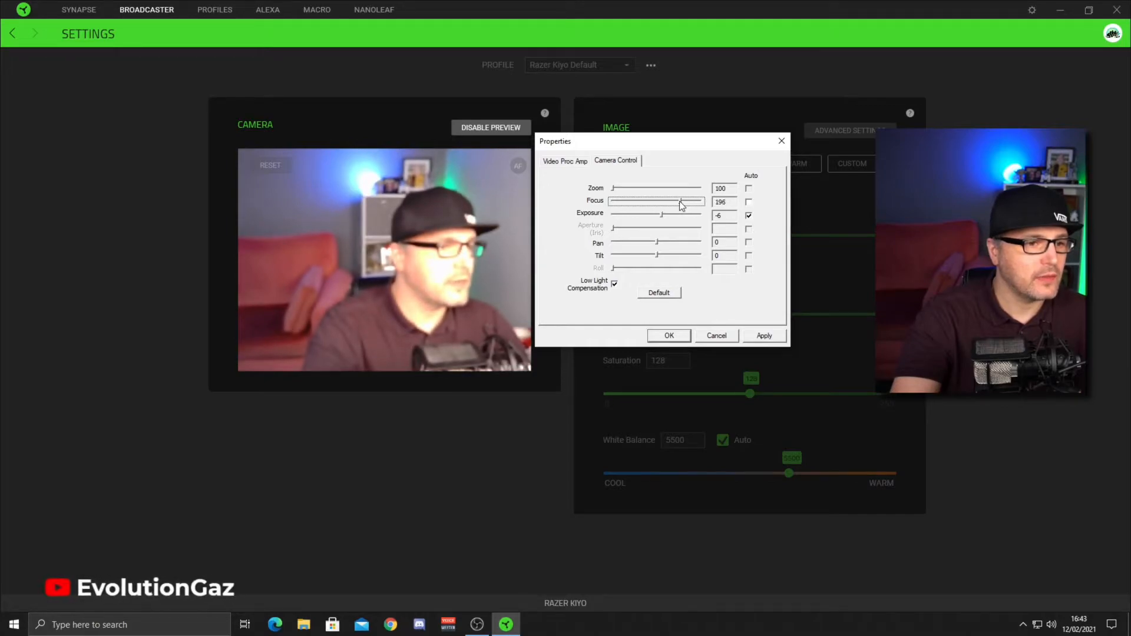
left_click_drag(679, 201, 670, 201)
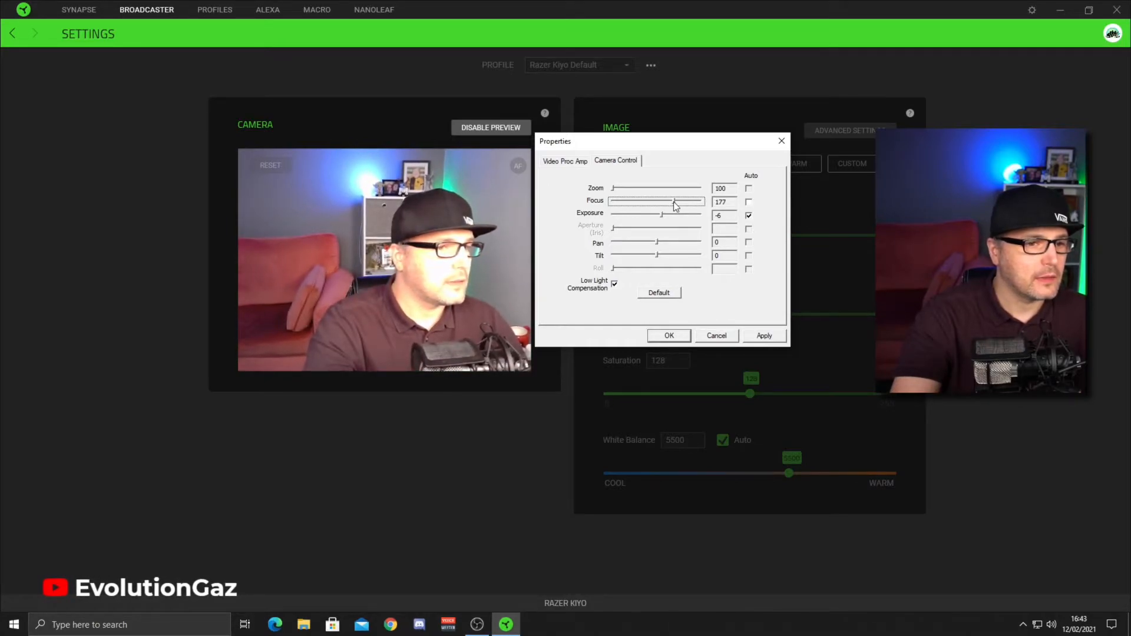
left_click_drag(674, 202, 672, 201)
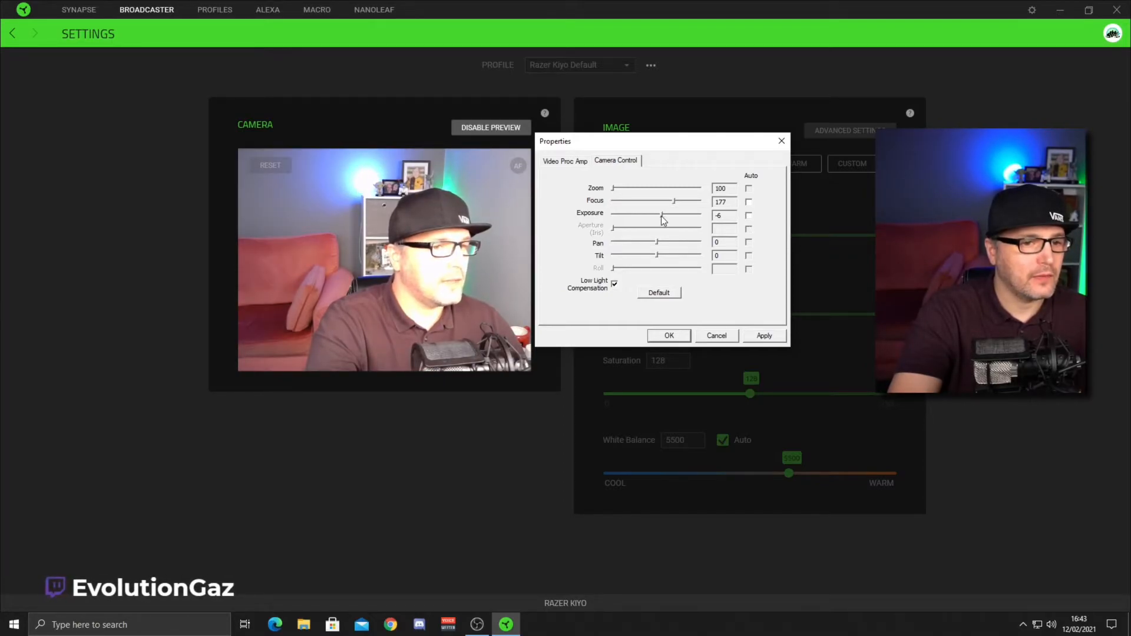
Step: Set exposure manually, trying -11 and -9 before settling at -10
left_click_drag(656, 214, 625, 214)
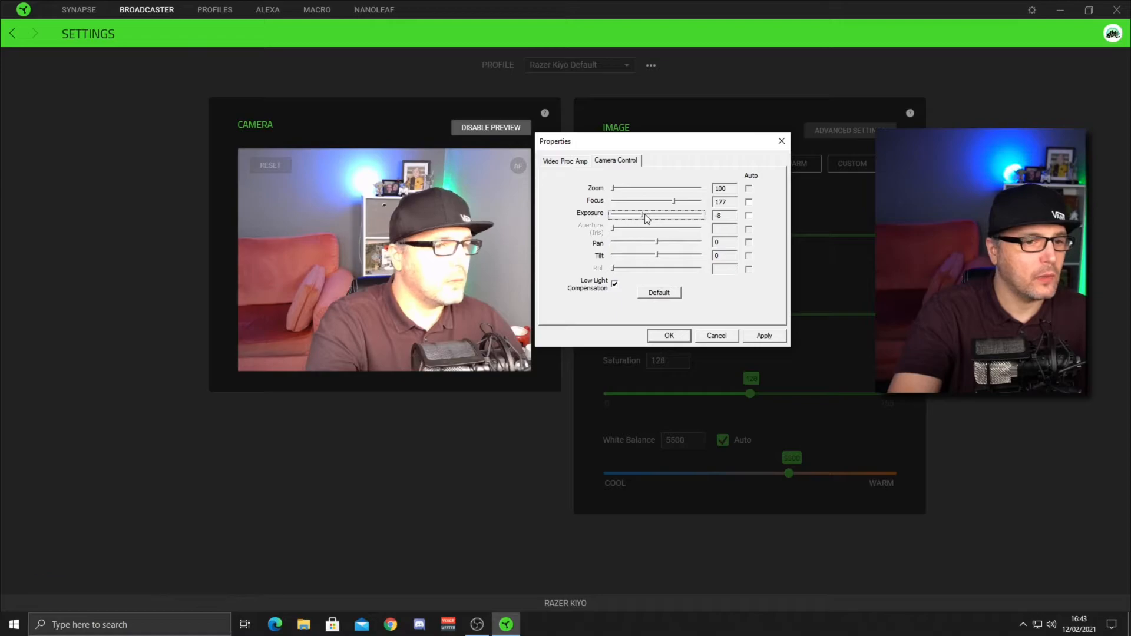
left_click_drag(628, 214, 609, 214)
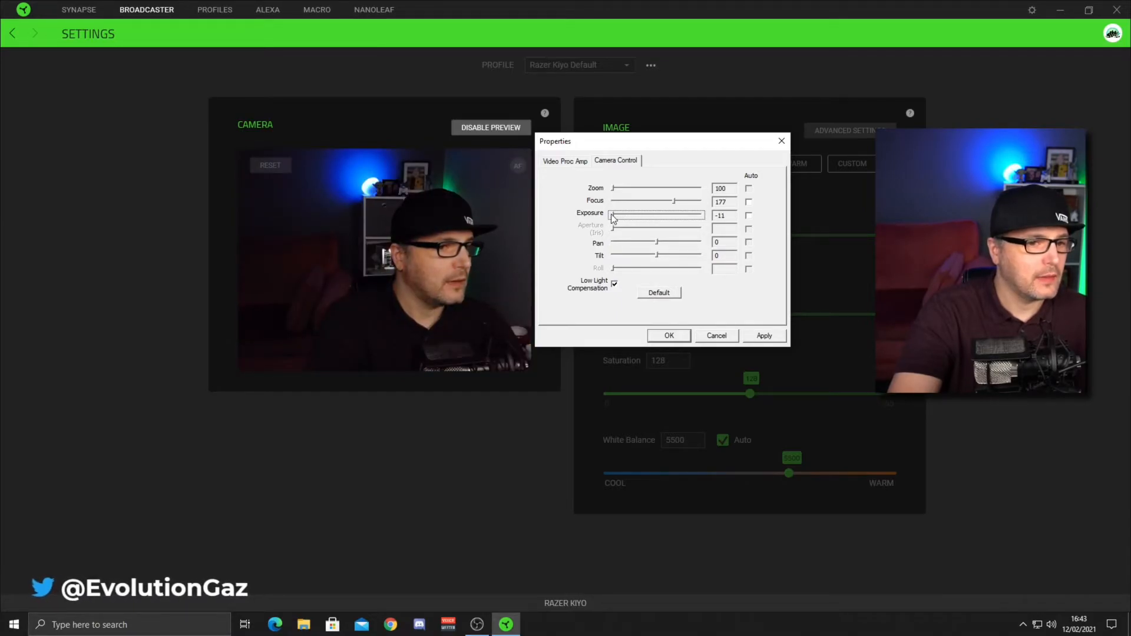
left_click_drag(612, 214, 632, 214)
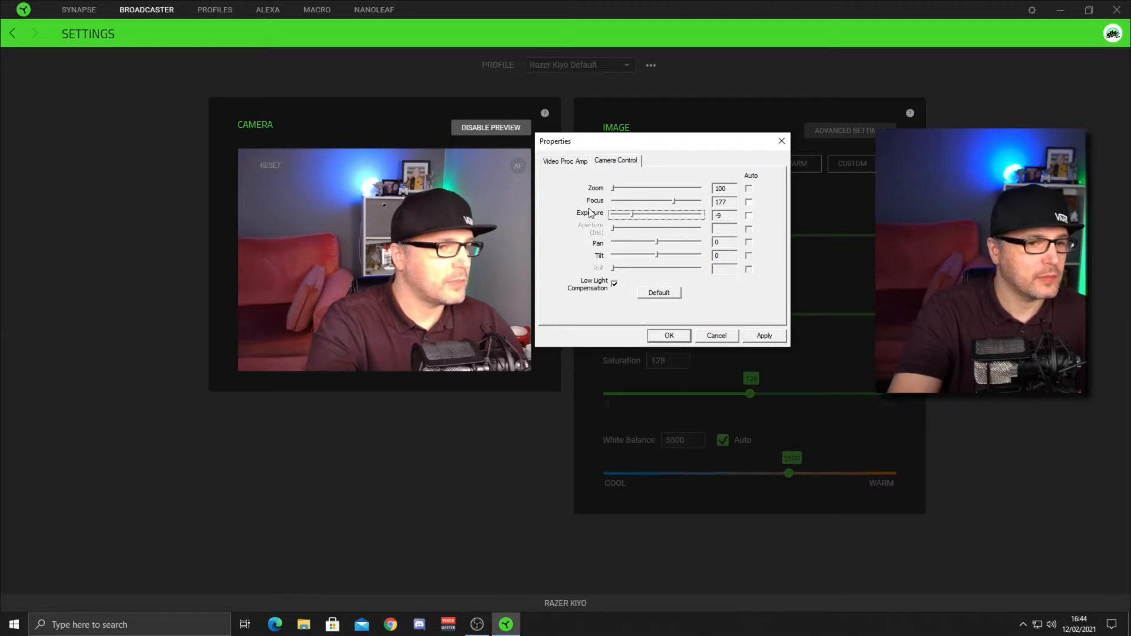
left_click_drag(632, 215, 621, 214)
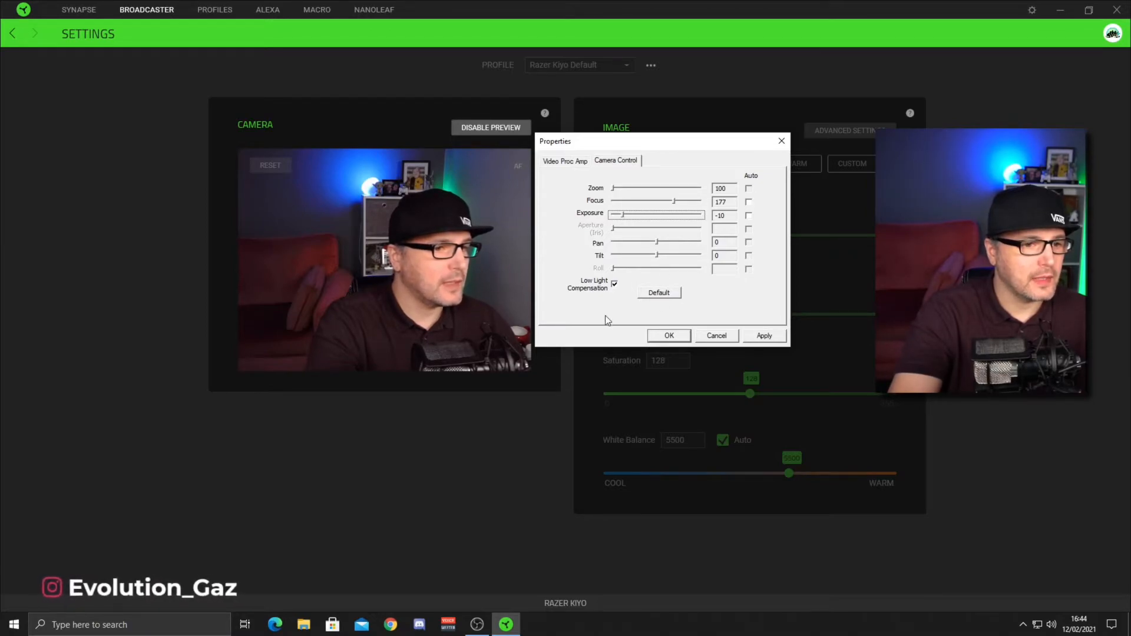
Step: Turn off Low Light Compensation and apply the new camera settings
left_click(614, 282)
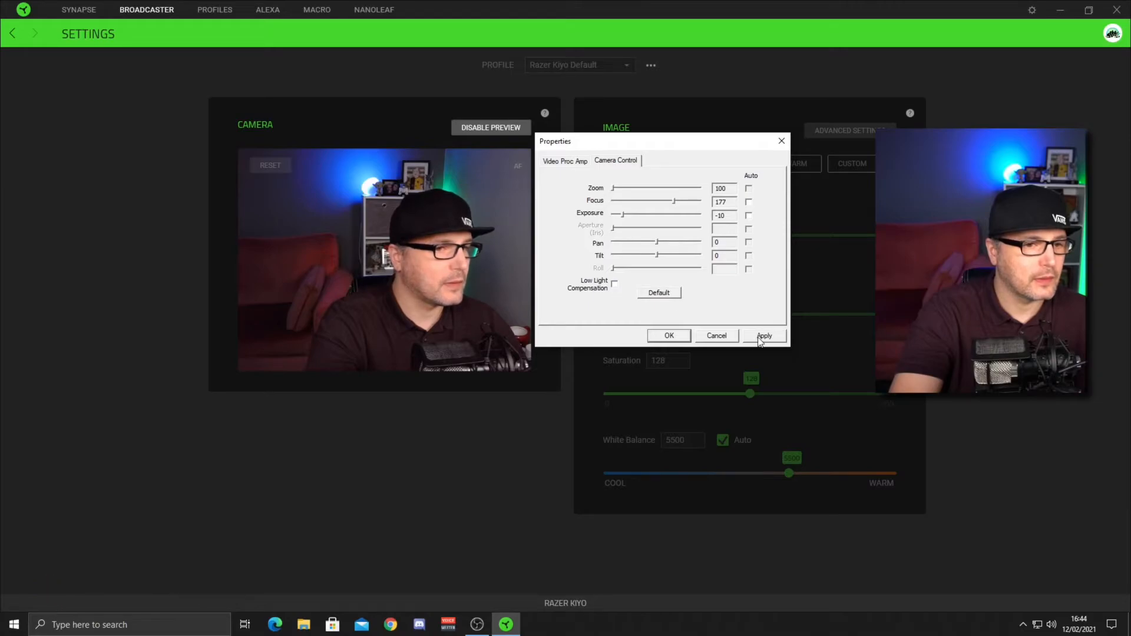
left_click(564, 160)
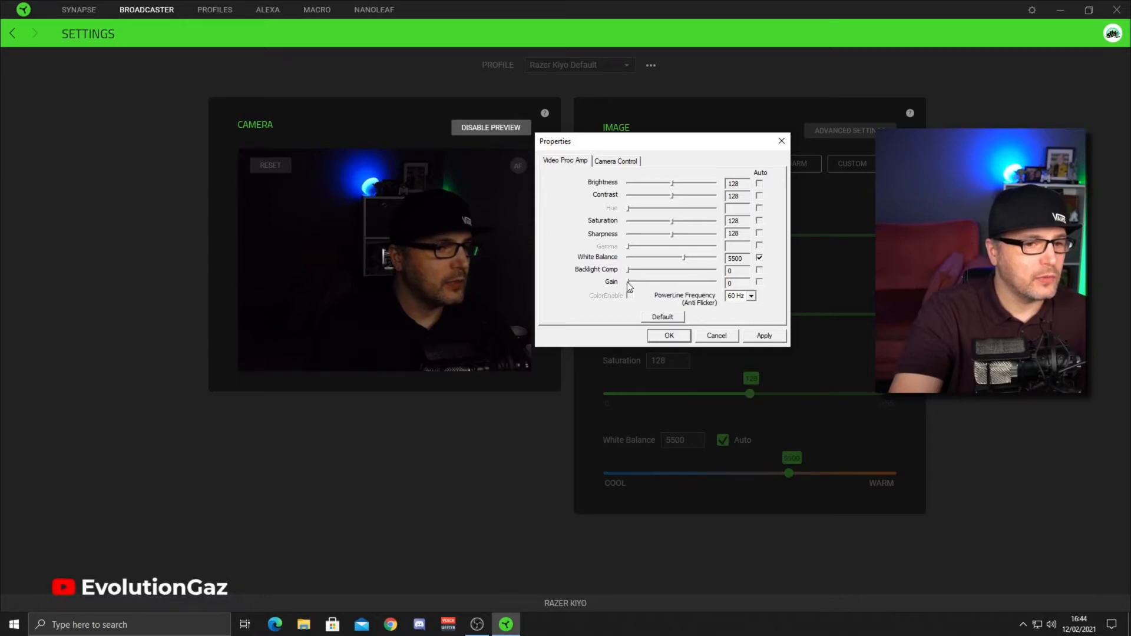
Step: Adjust the gain up and down, settling on a mid-range level of about 146
left_click_drag(629, 282, 695, 281)
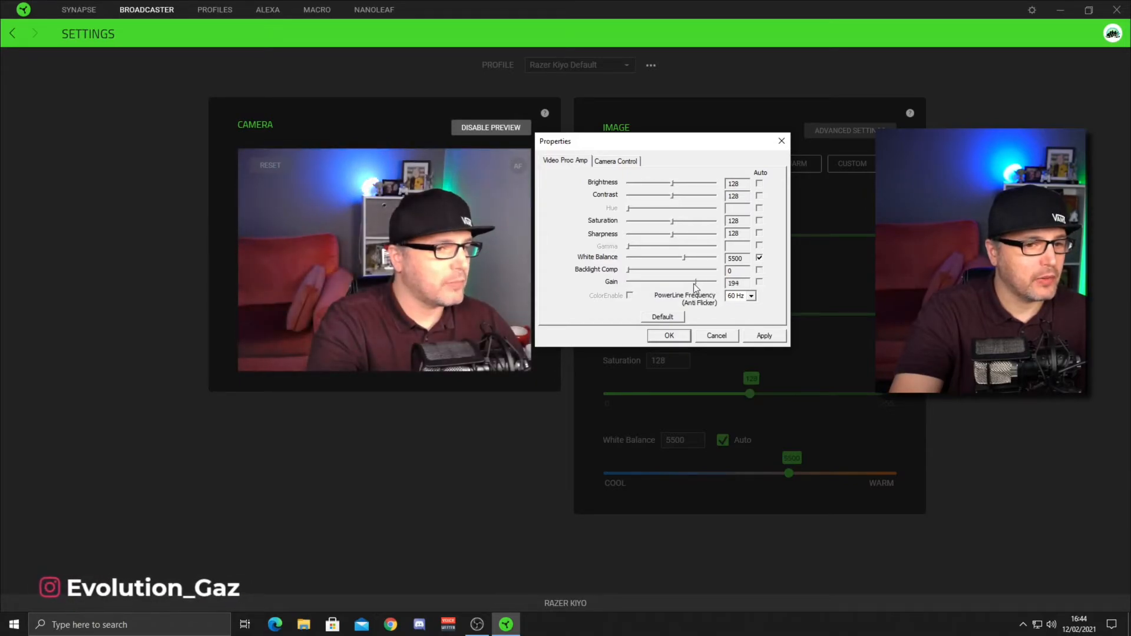
left_click_drag(698, 281, 629, 282)
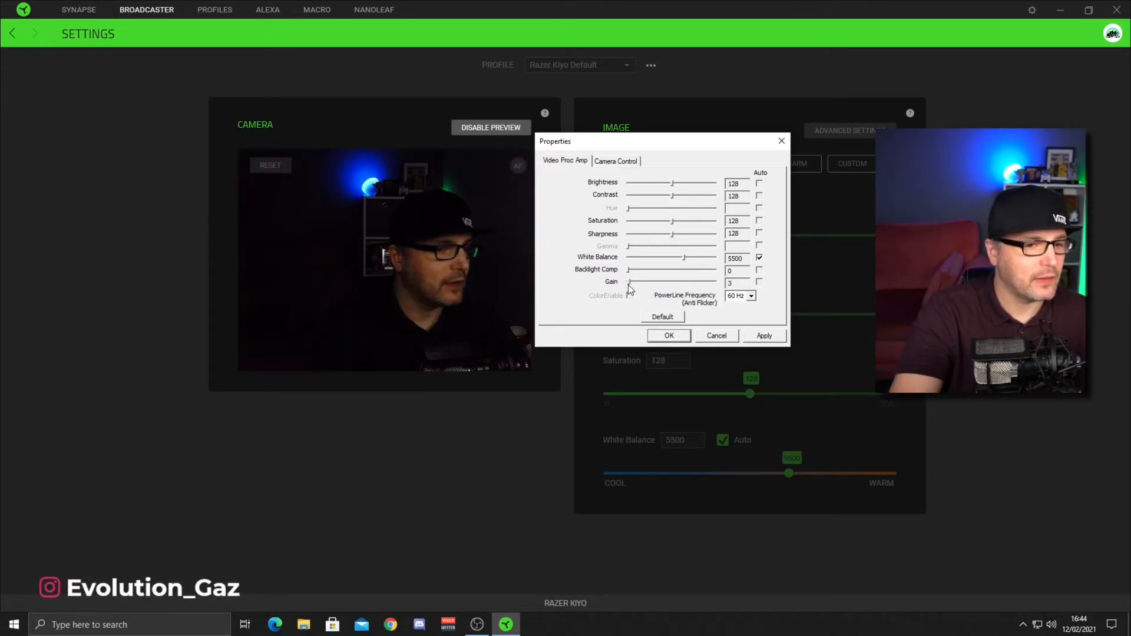
left_click_drag(631, 282, 670, 282)
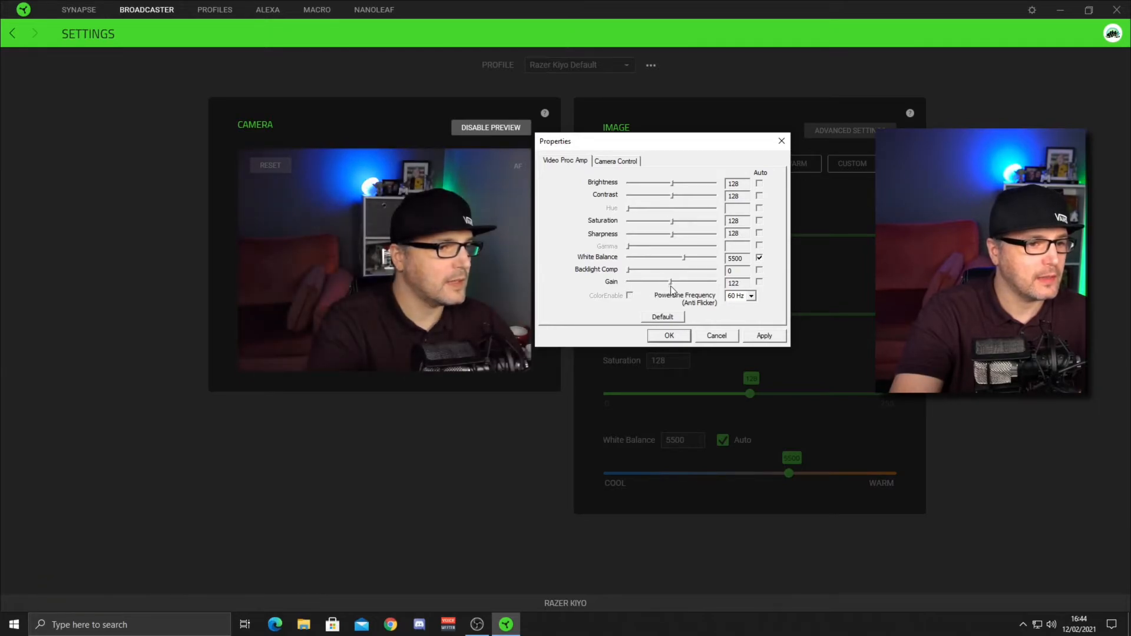
left_click_drag(670, 282, 696, 281)
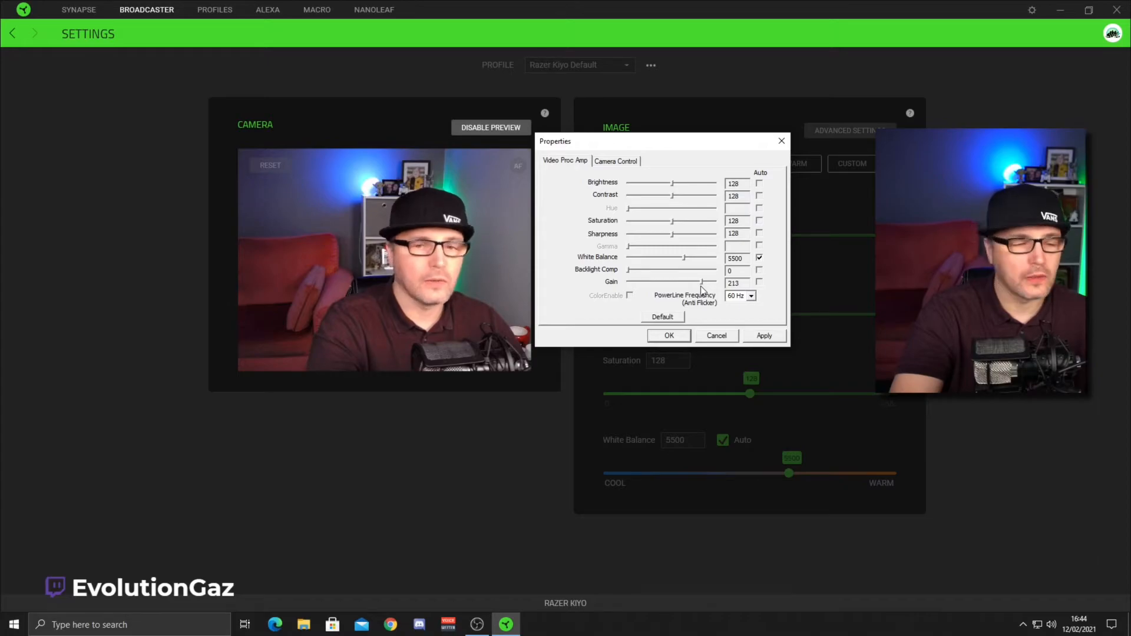
left_click_drag(703, 281, 683, 282)
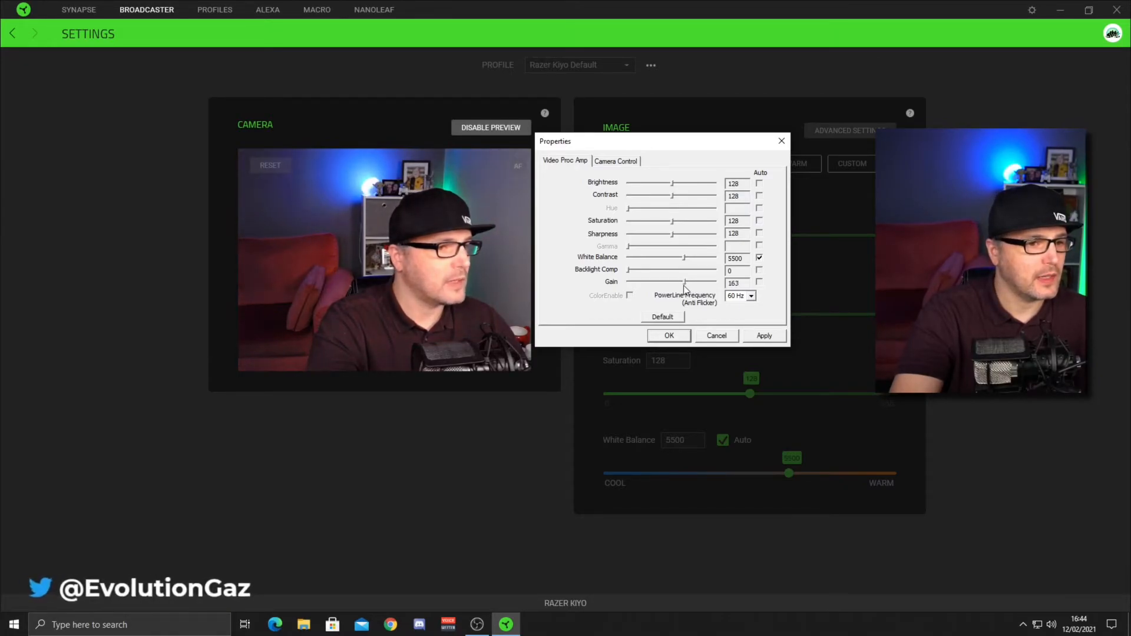
left_click_drag(686, 281, 679, 281)
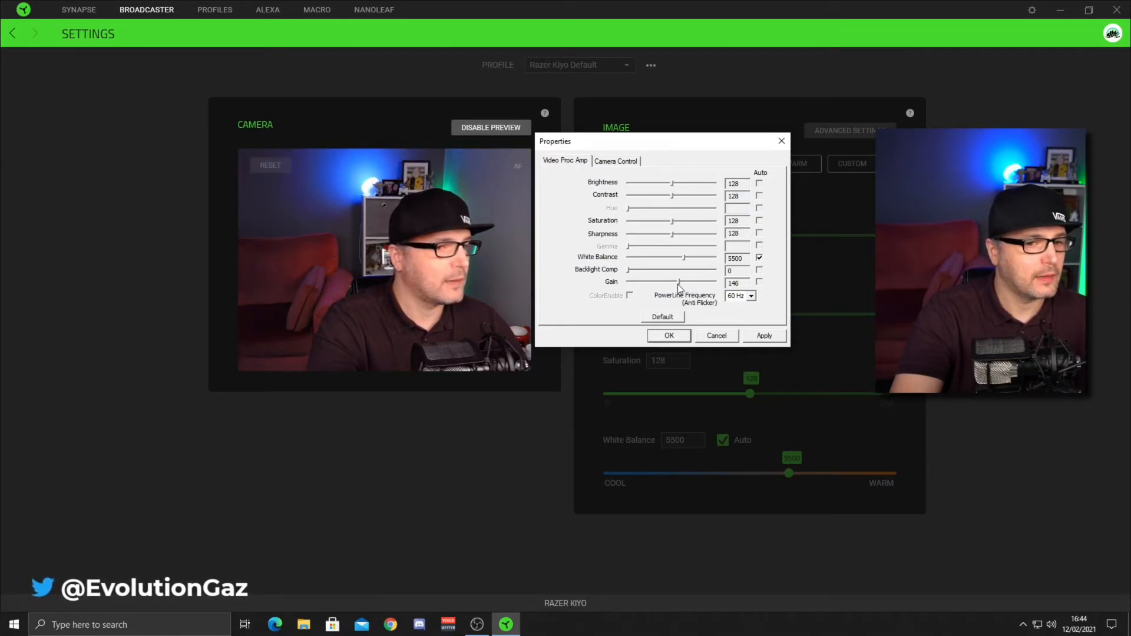
left_click_drag(682, 281, 676, 282)
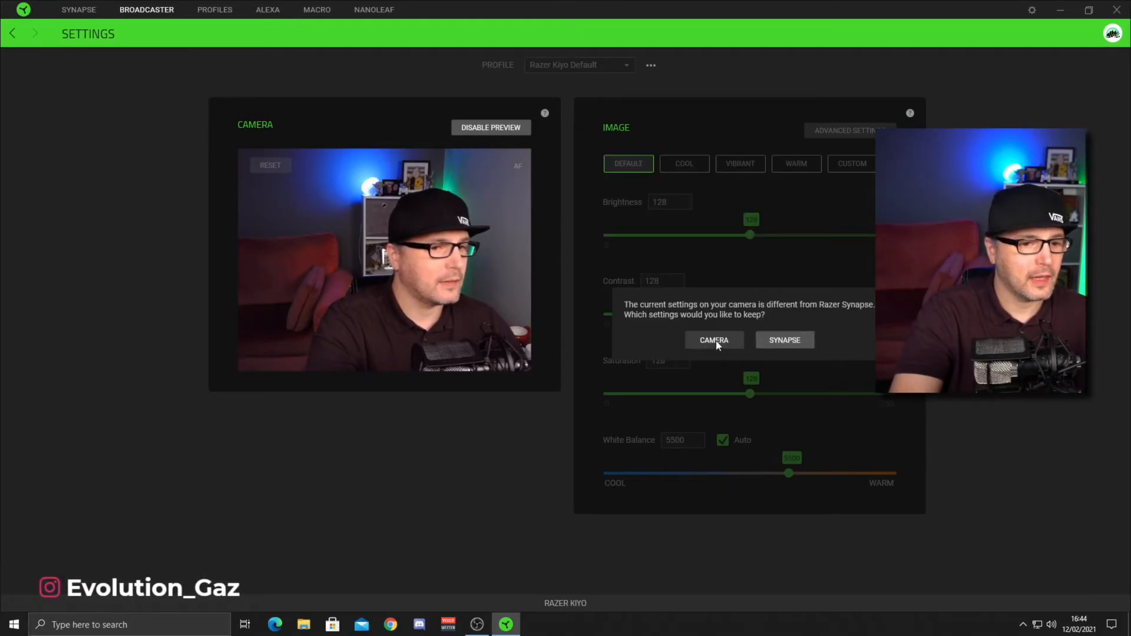
Step: Choose CAMERA in the conflict prompt so the image profile becomes Custom with manual focus
left_click(714, 339)
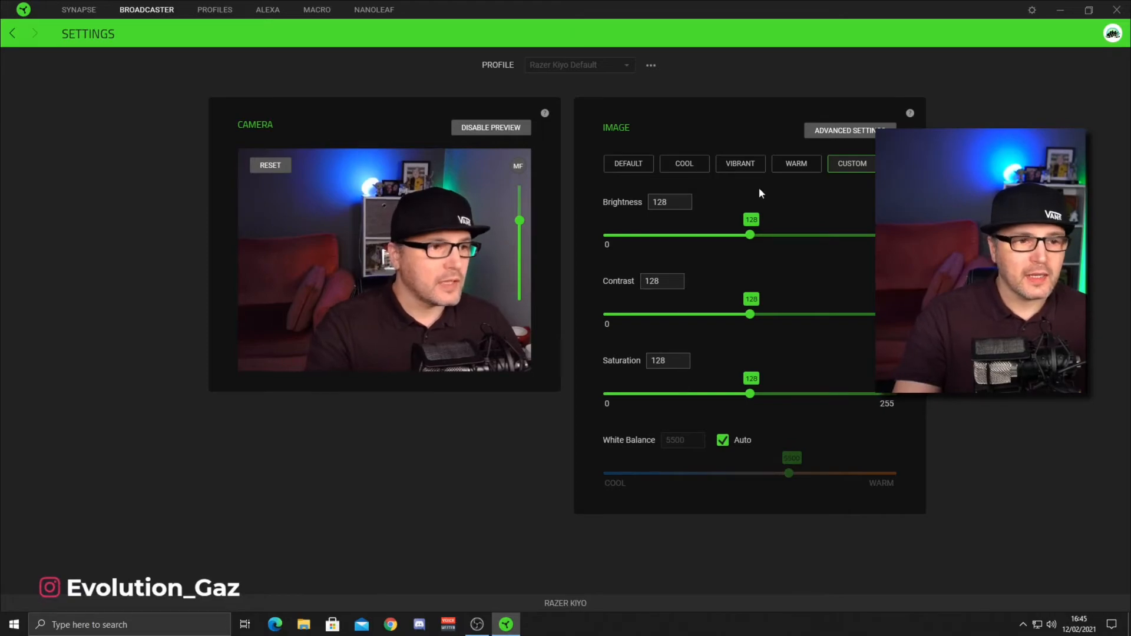
Step: Reopen the Kiyo's advanced properties on Camera Control showing focus 177 and exposure -10
left_click(849, 131)
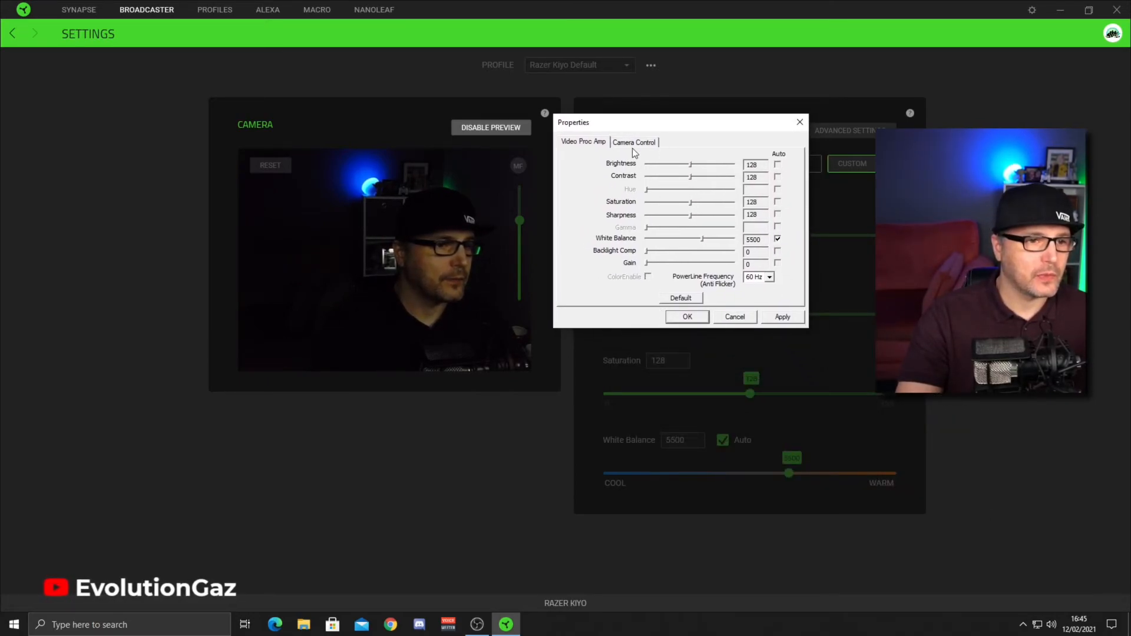
left_click(634, 142)
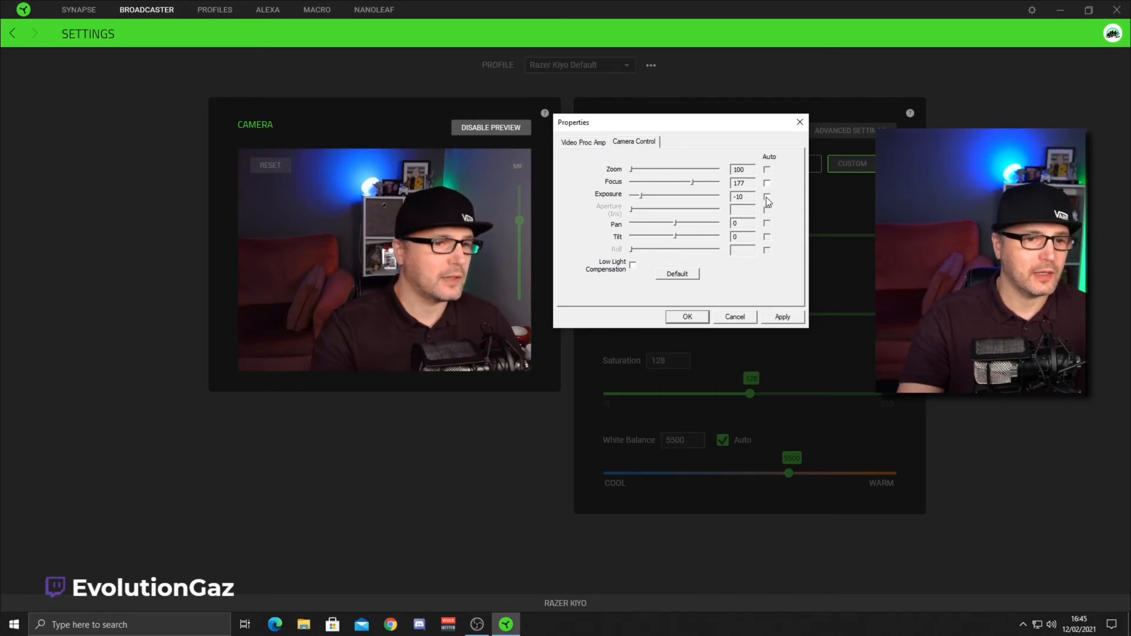
Step: On Video Proc Amp, drop the gain to 0 then bring it back up to about 143
left_click(583, 141)
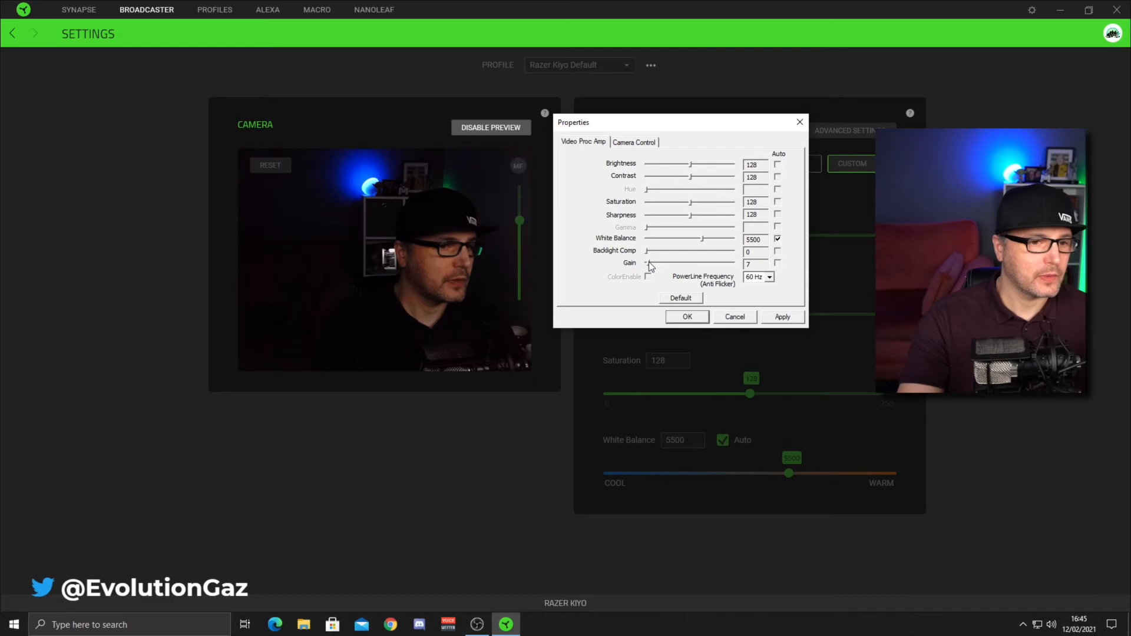
left_click_drag(649, 263, 699, 263)
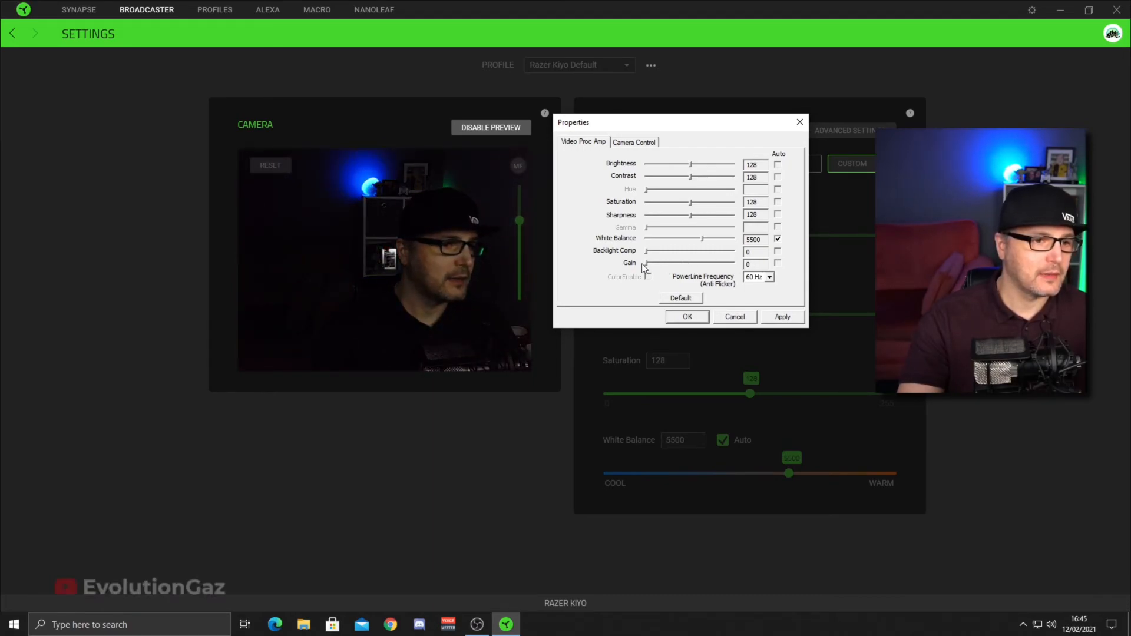
left_click_drag(646, 262, 656, 263)
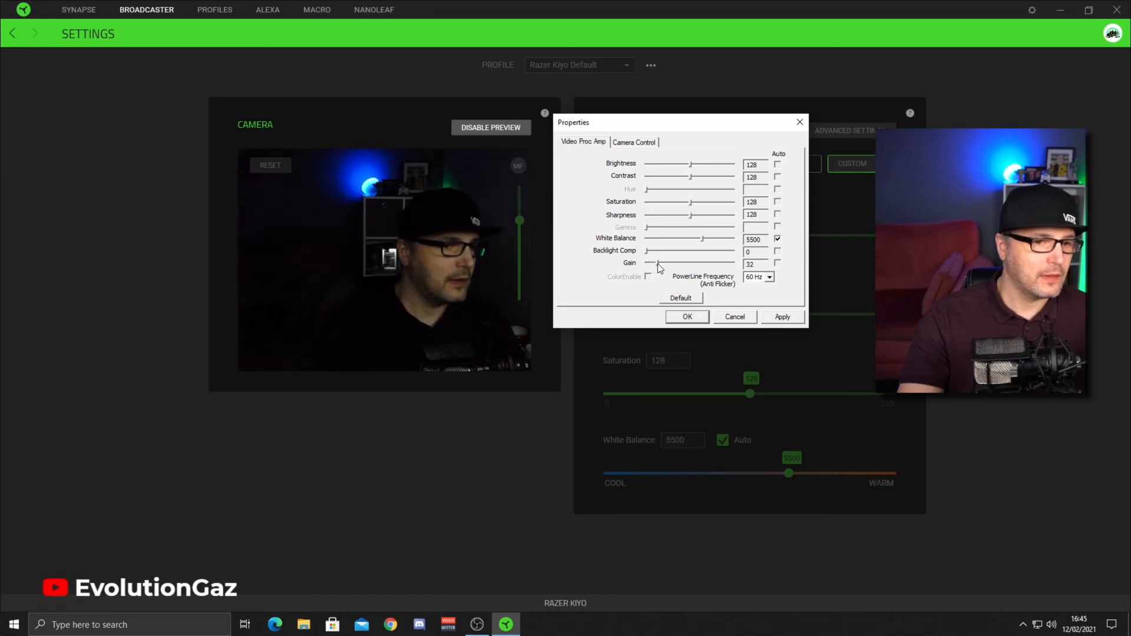
left_click_drag(656, 263, 717, 263)
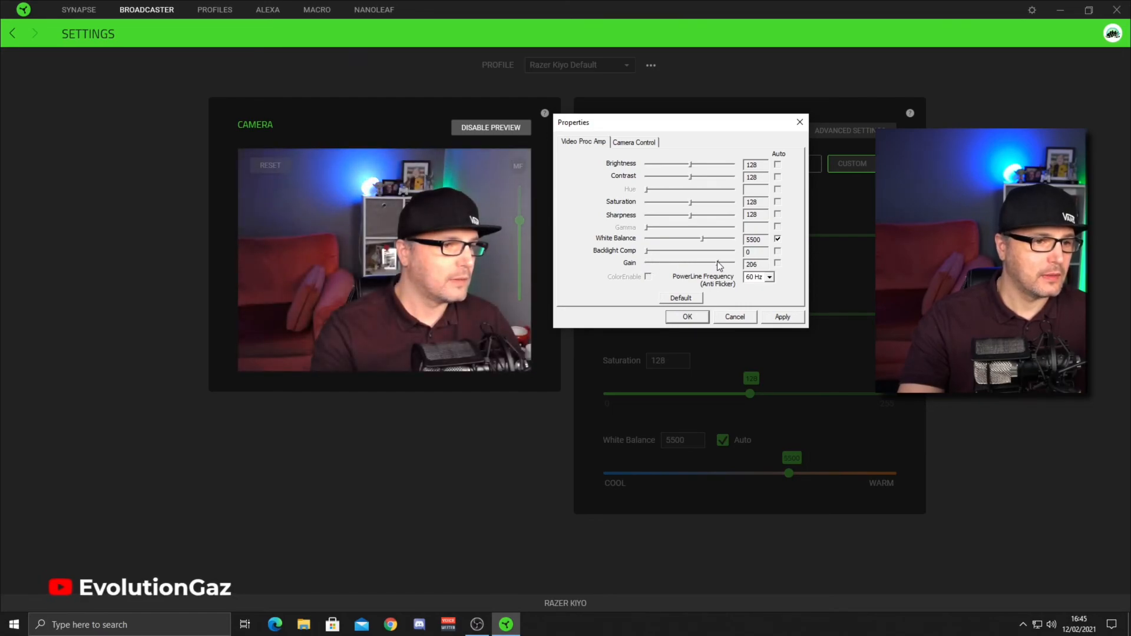
left_click_drag(730, 263, 710, 263)
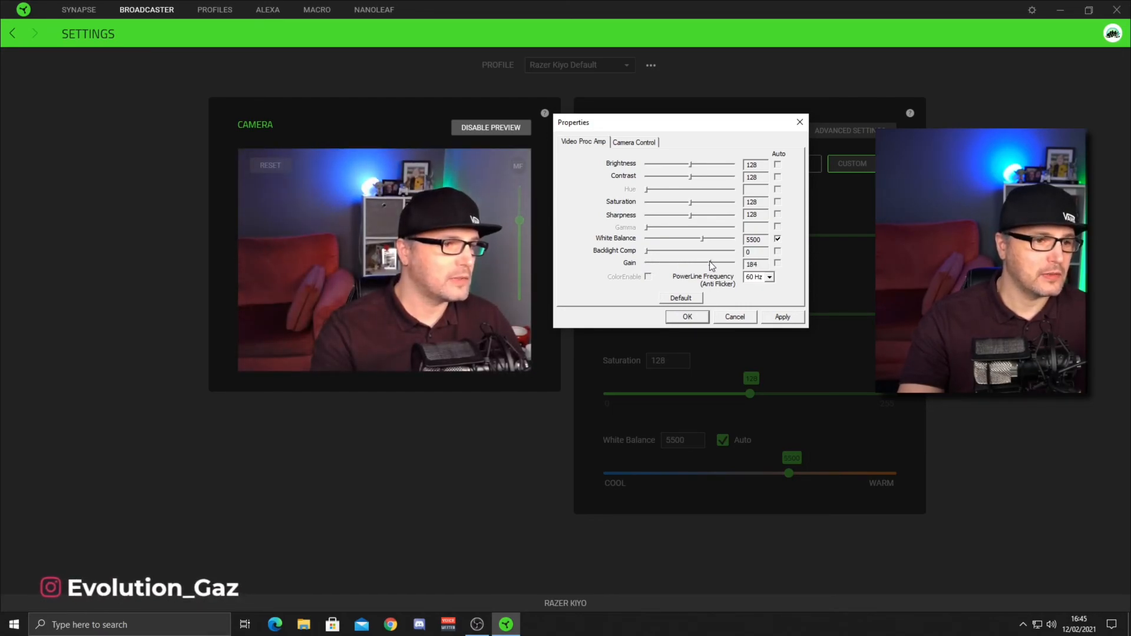
left_click_drag(699, 262, 682, 263)
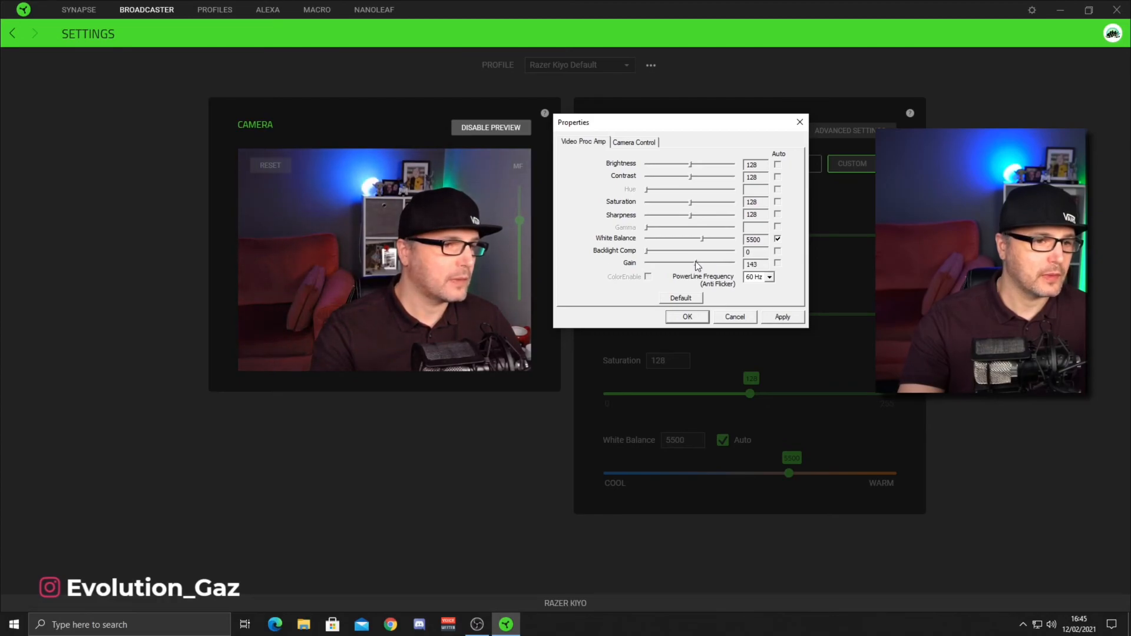